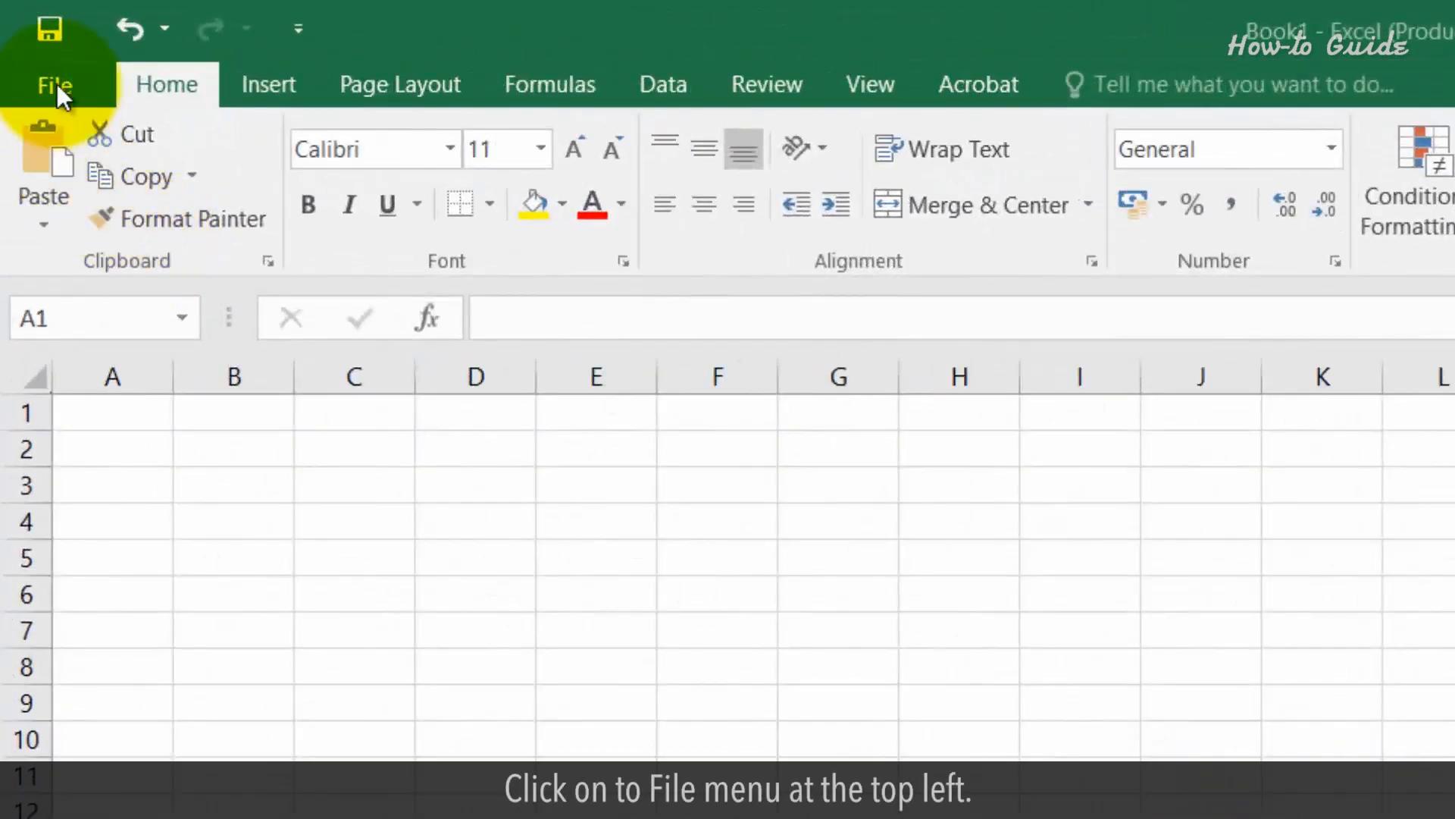
Step: Go to File > New to reach the template gallery
left_click(46, 84)
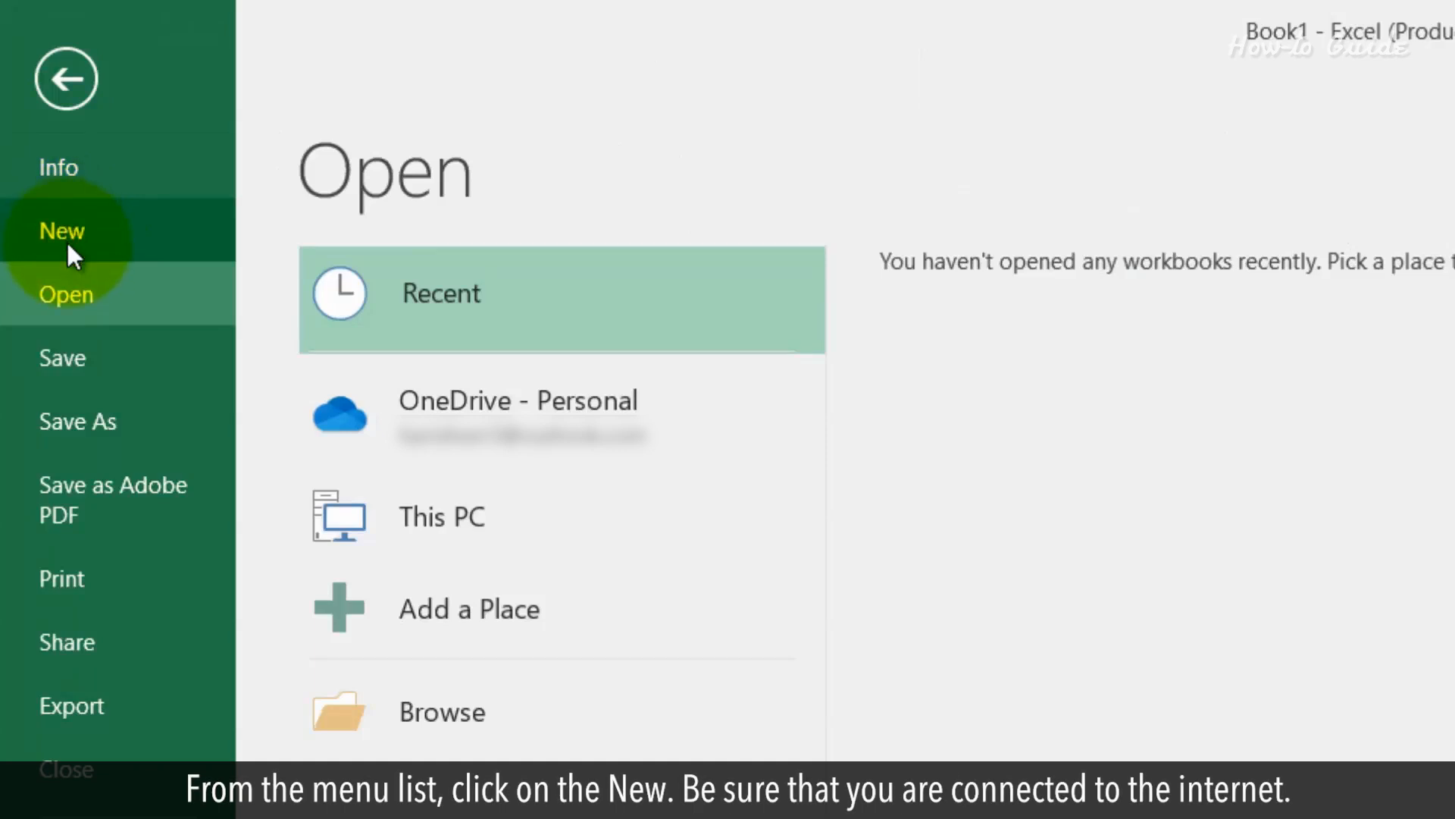
left_click(60, 229)
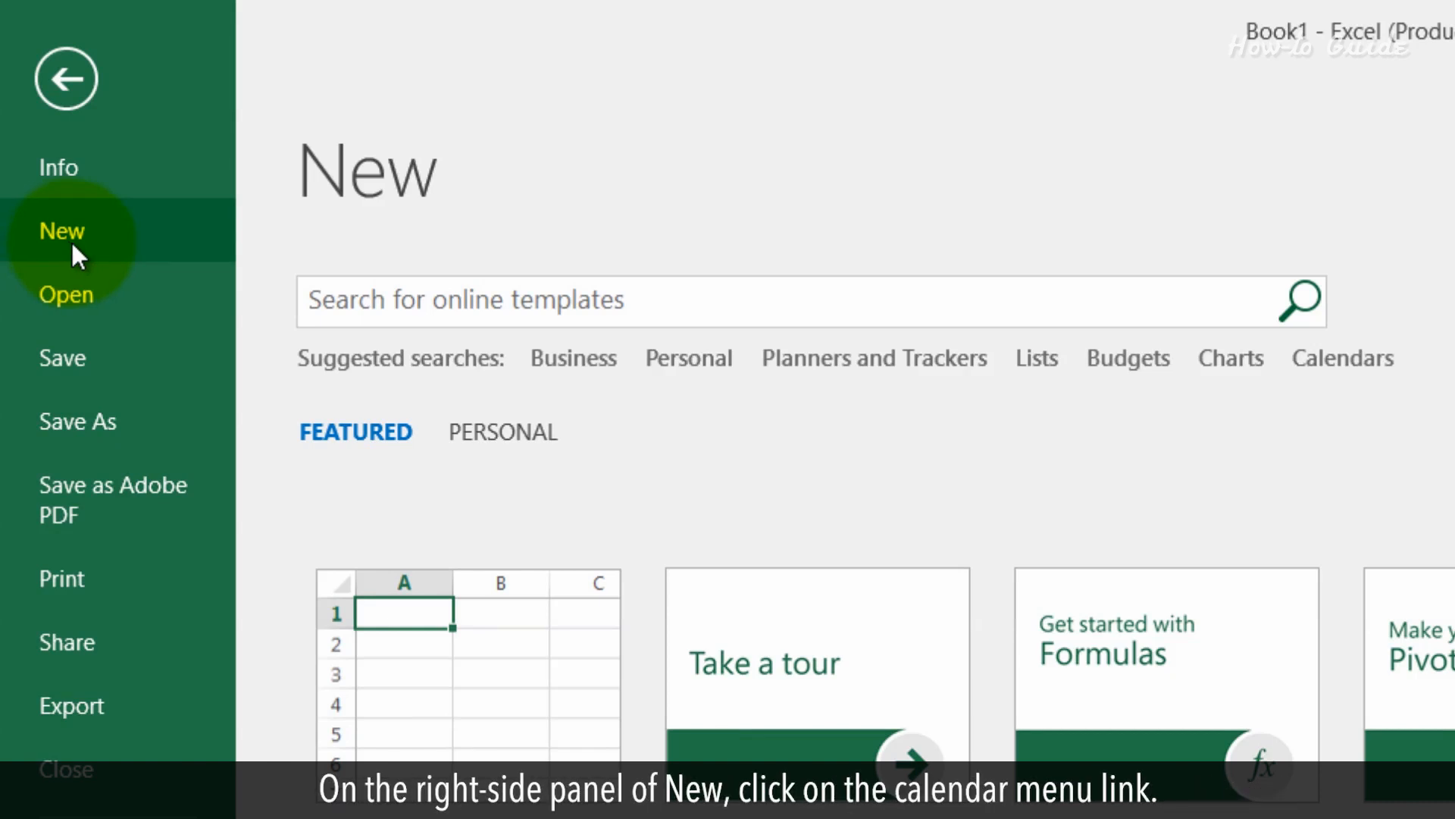
Step: Search the Calendars category and scroll through the calendar templates
left_click(1340, 358)
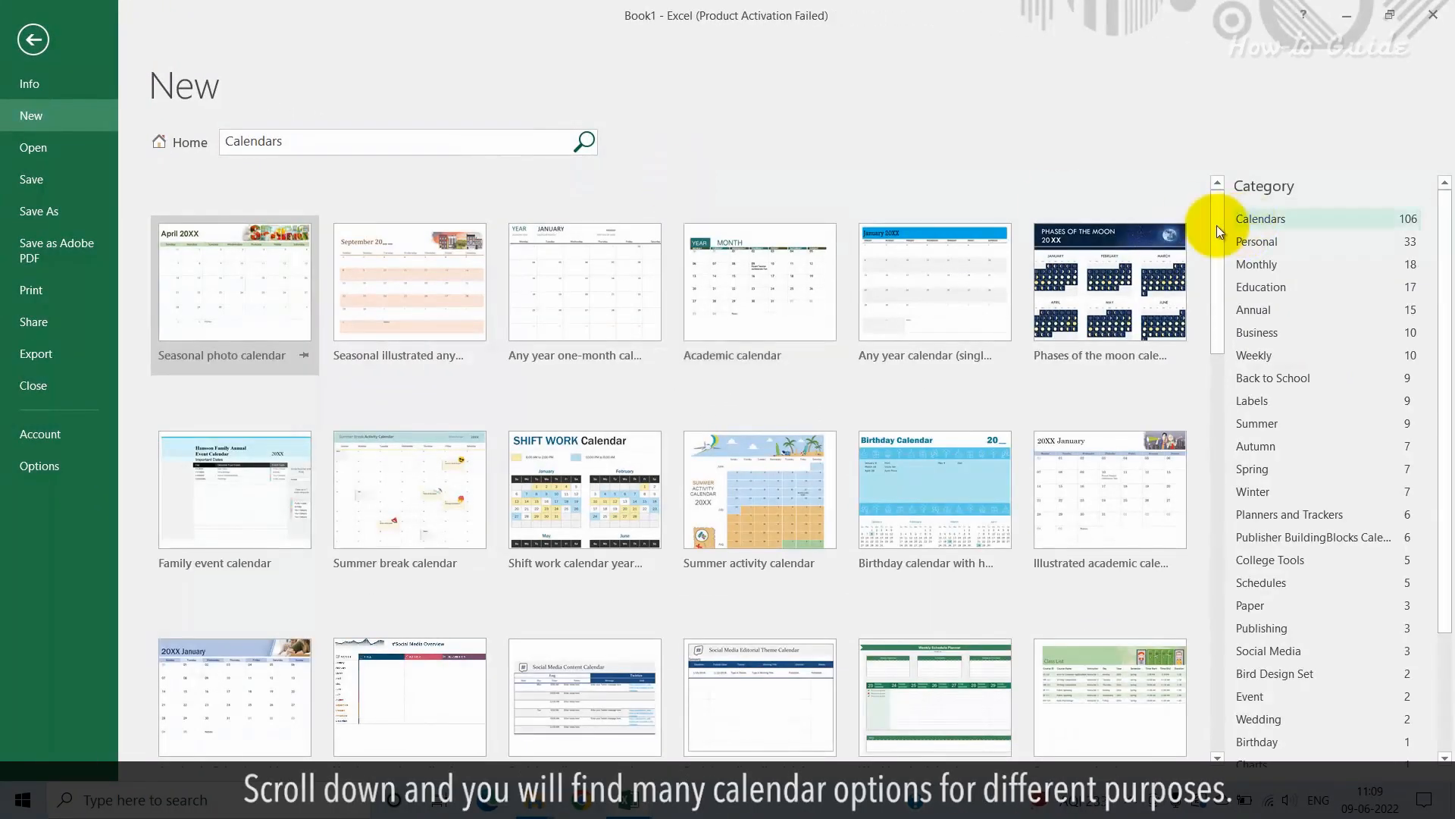
scroll("down", 3)
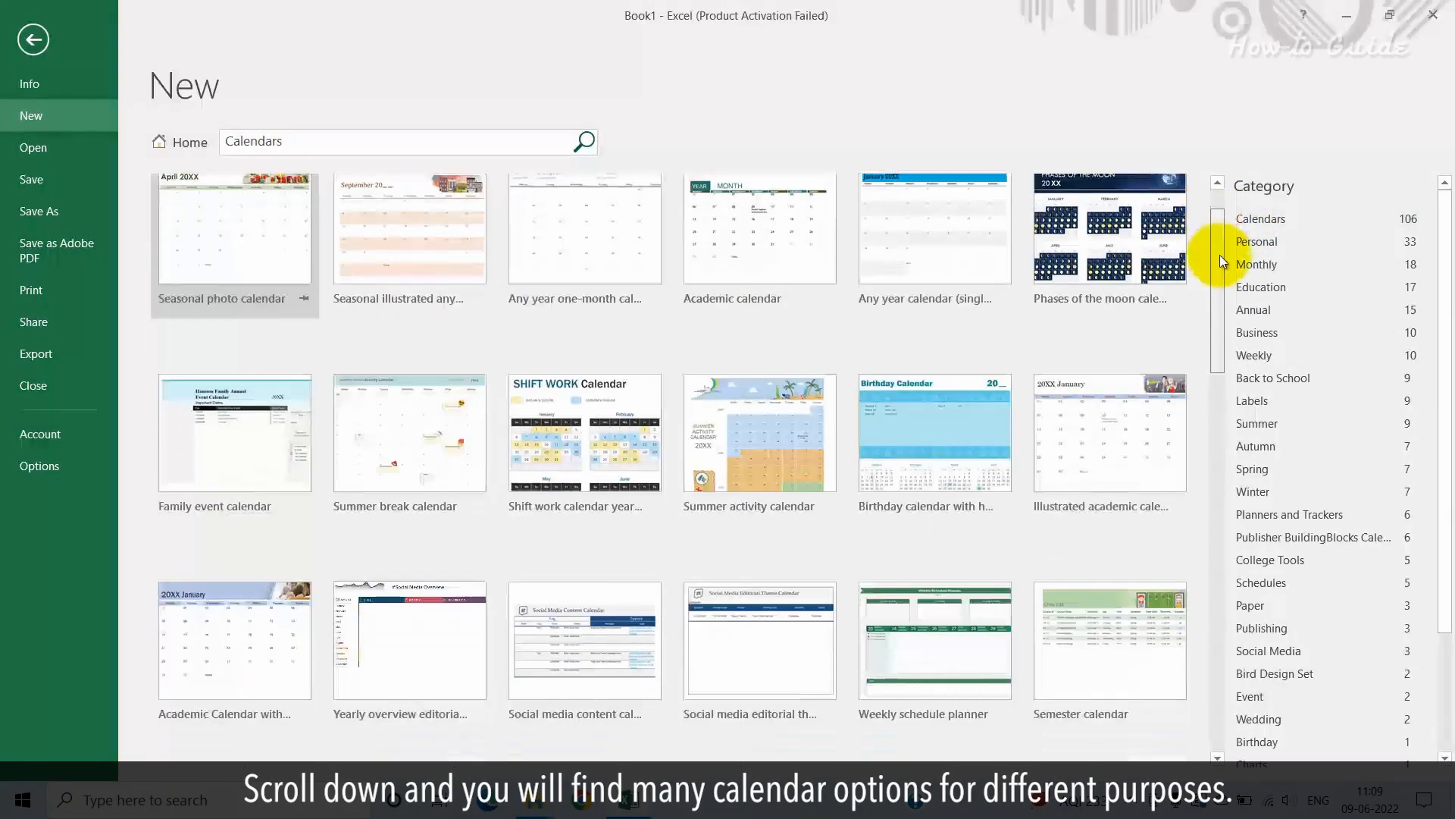
scroll("down", 3)
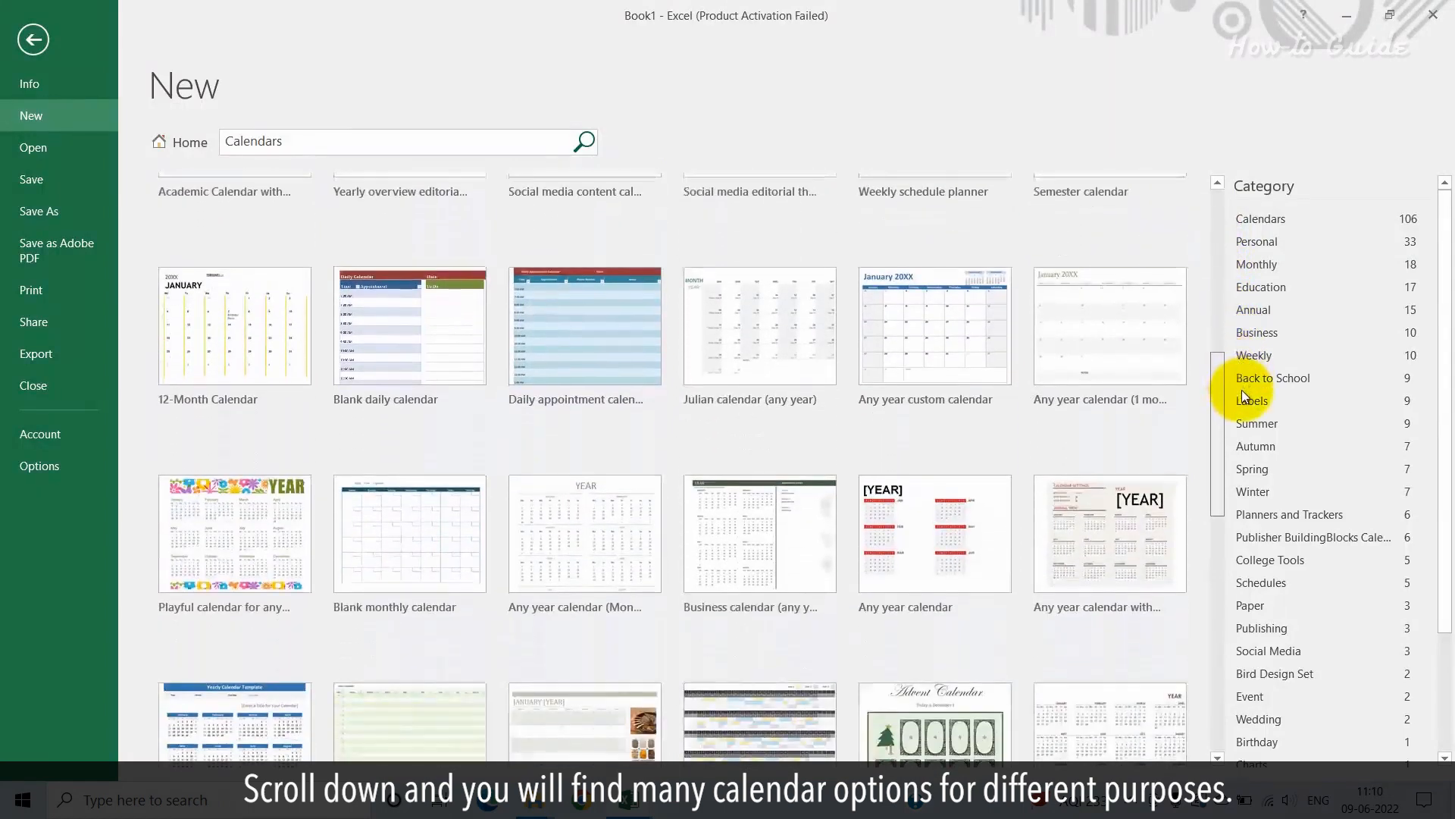
scroll("down", 3)
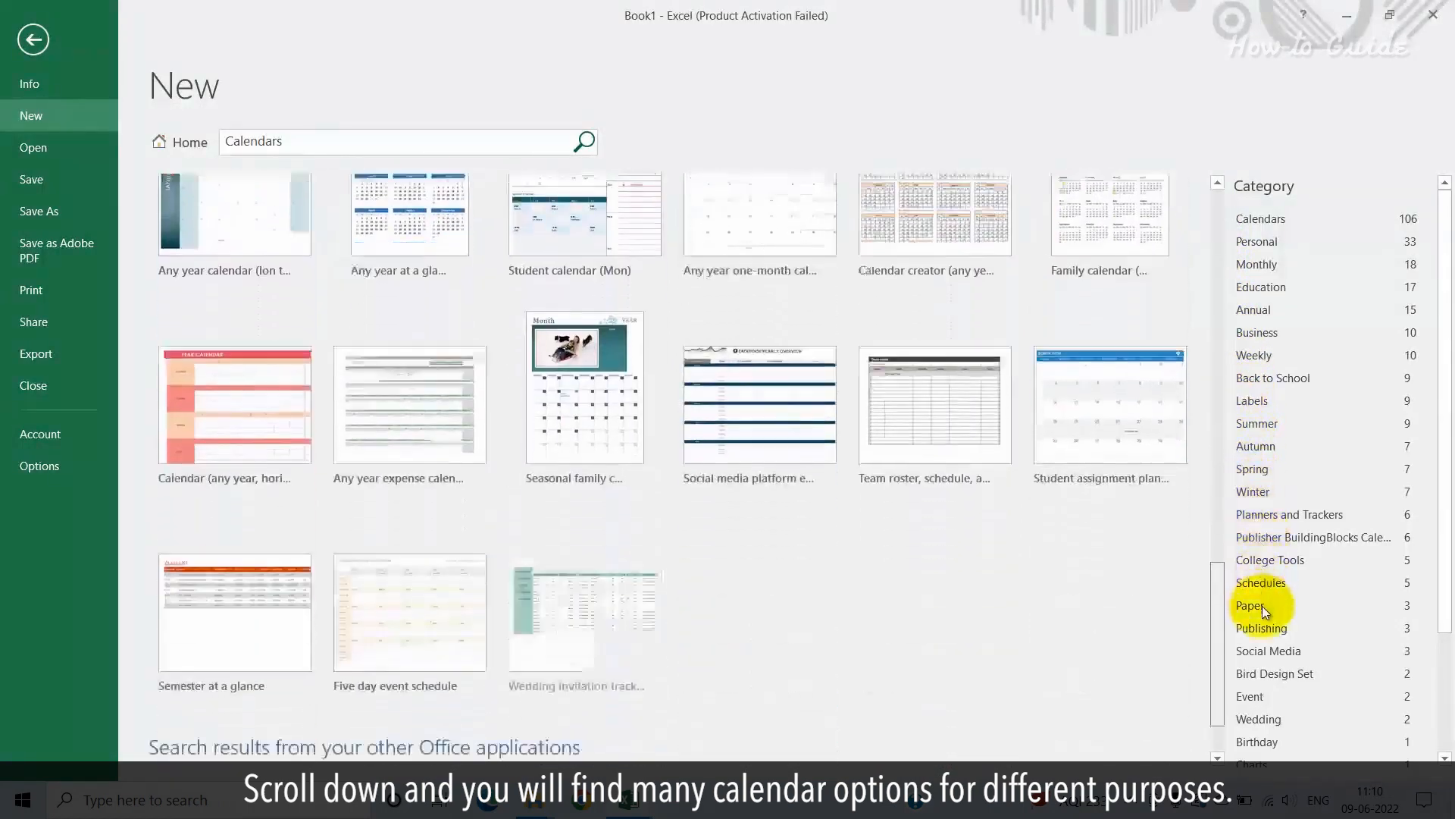
scroll("down", 3)
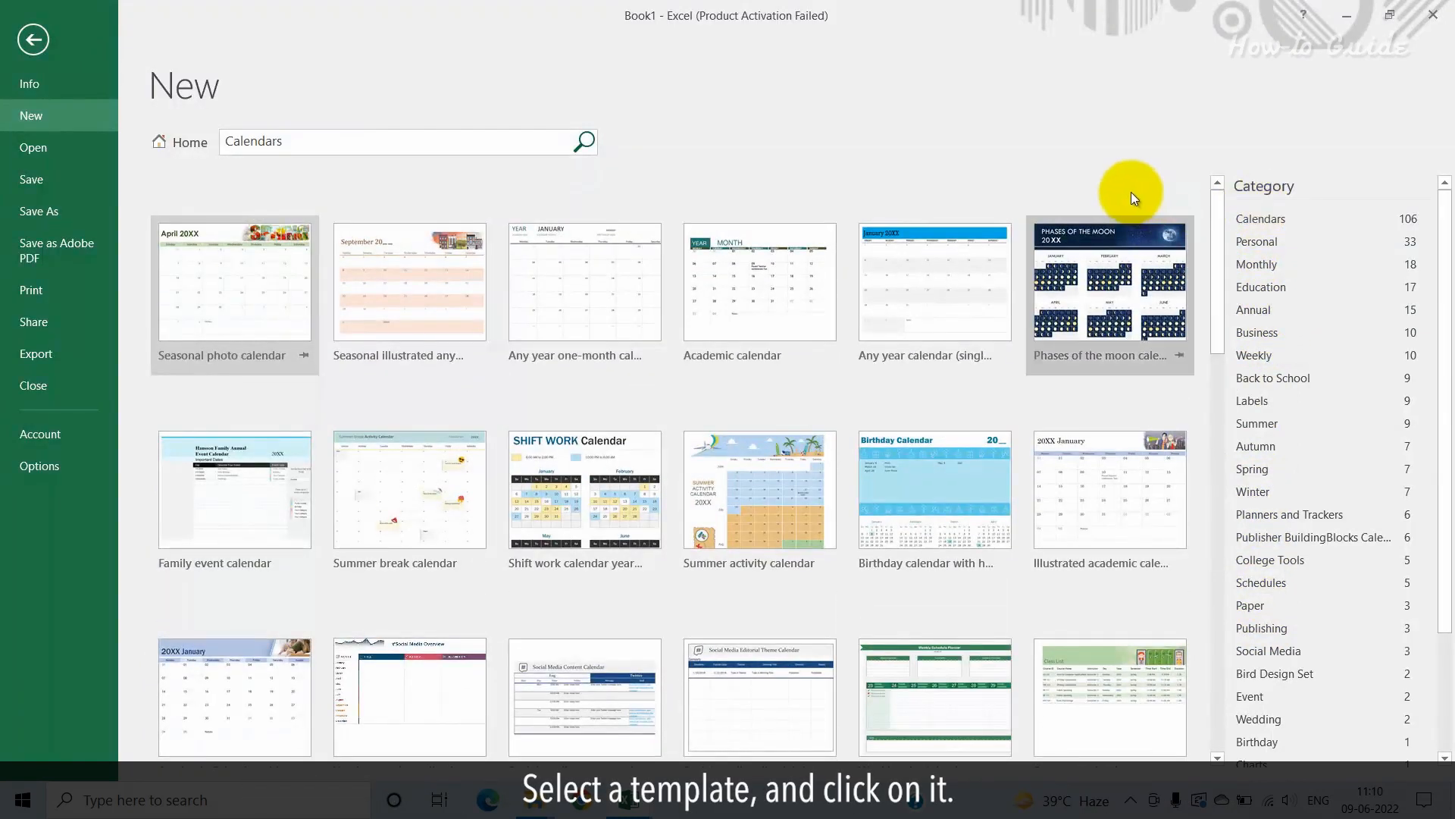
mouse_move(798, 340)
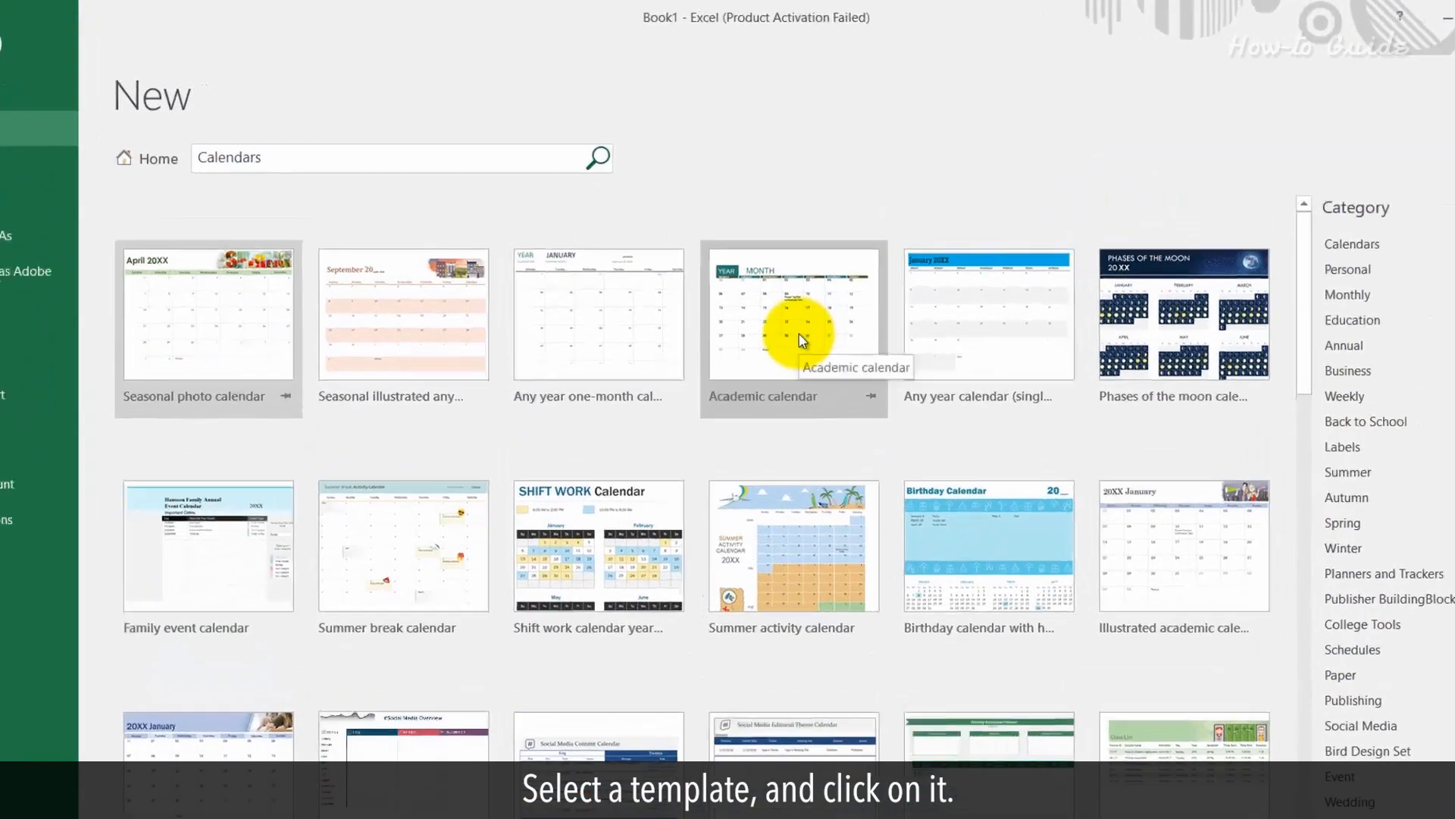
Step: Create a workbook from the Academic calendar template and select the August header
left_click(794, 328)
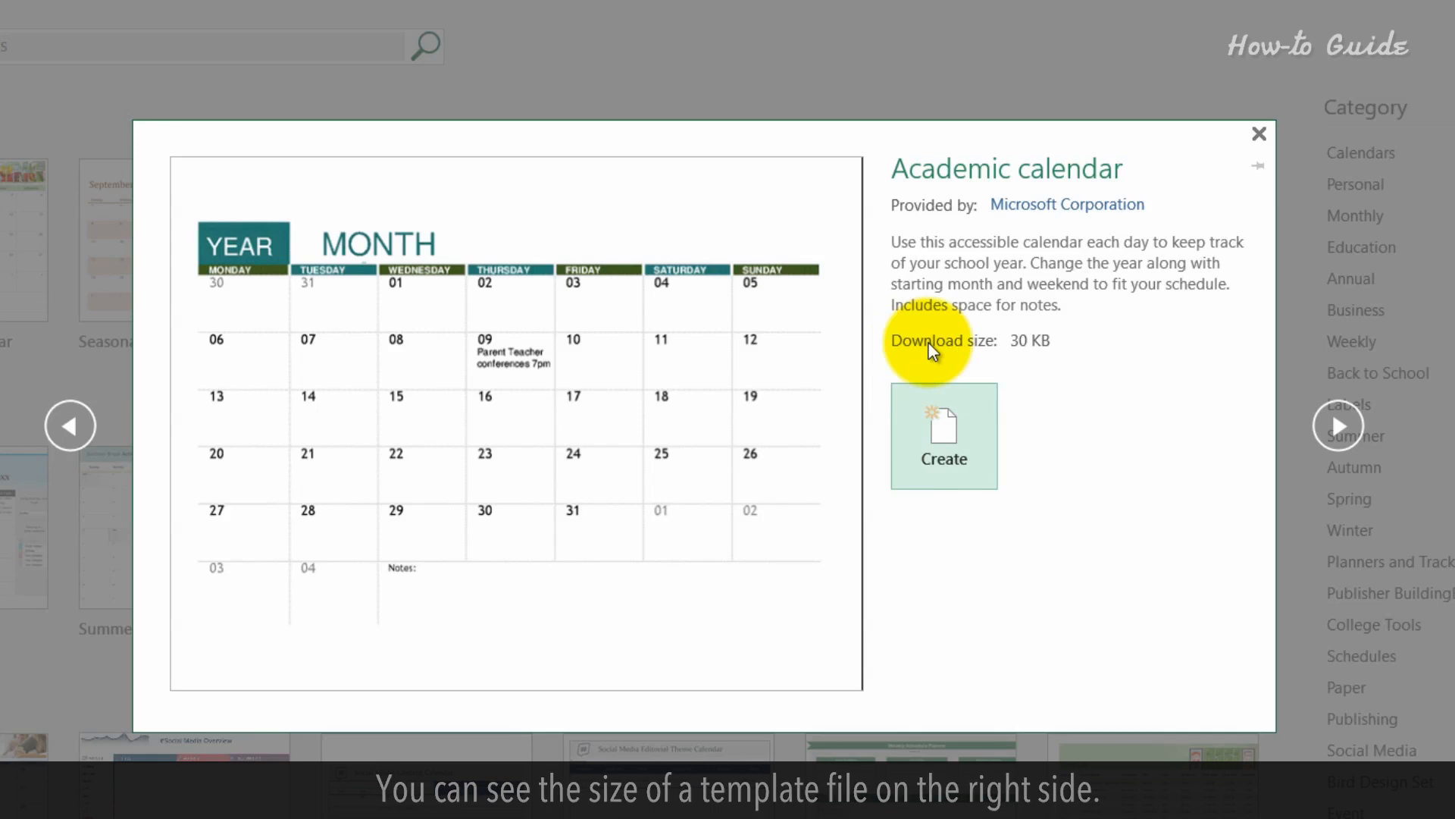
left_click(945, 435)
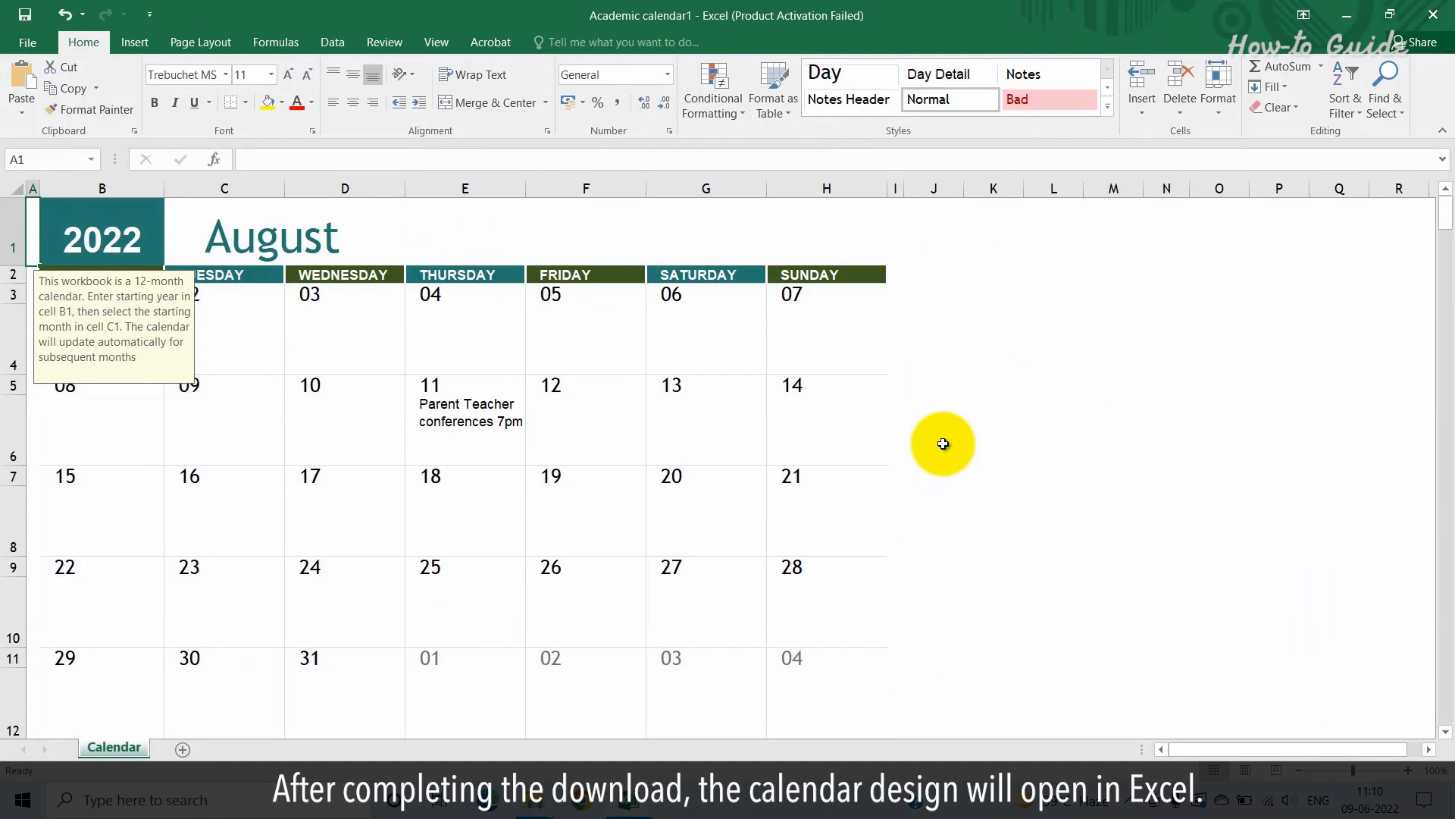
left_click(299, 242)
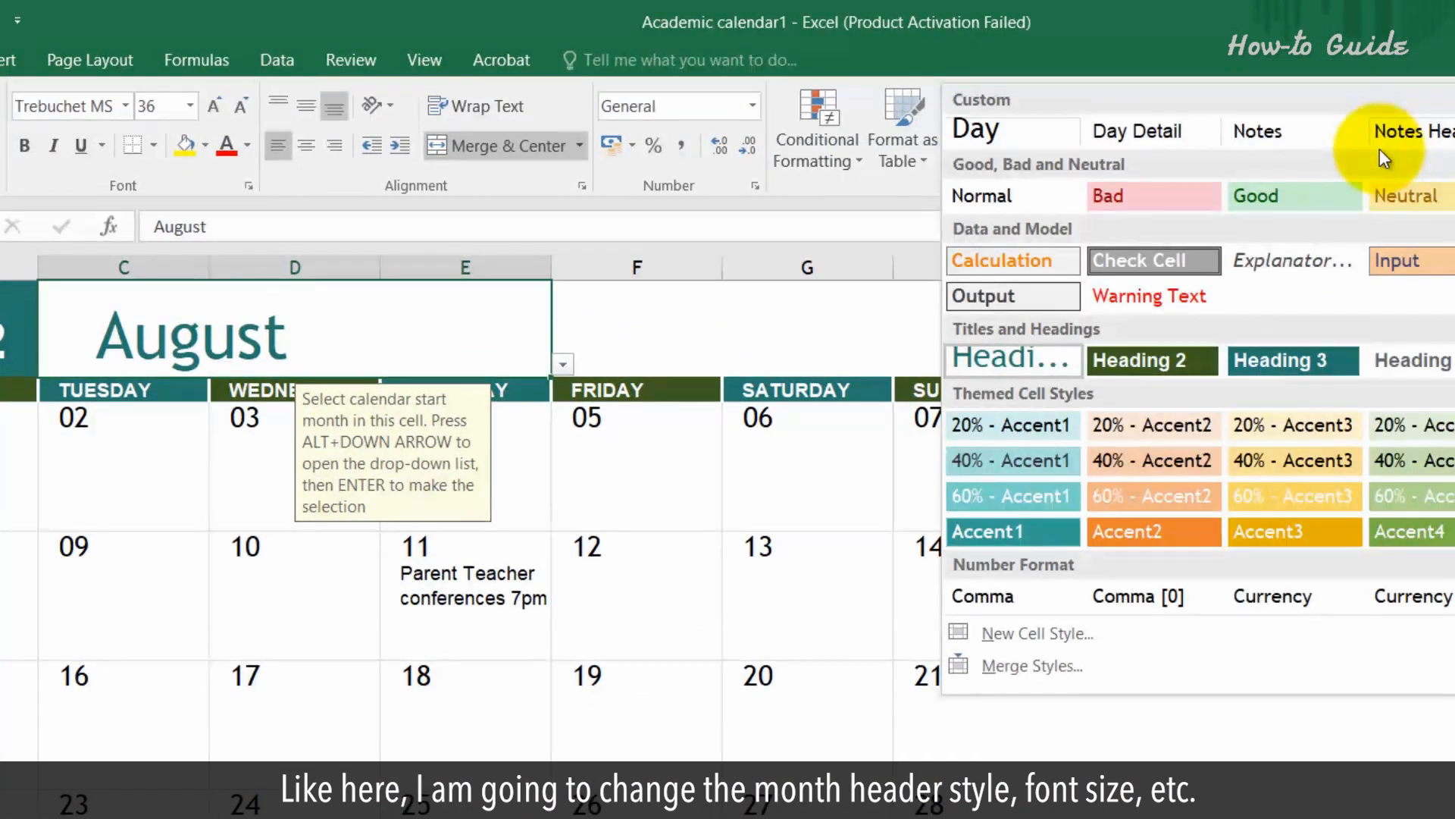
Step: Give the August header the orange Accent2 cell style and 36-point font
left_click(1154, 531)
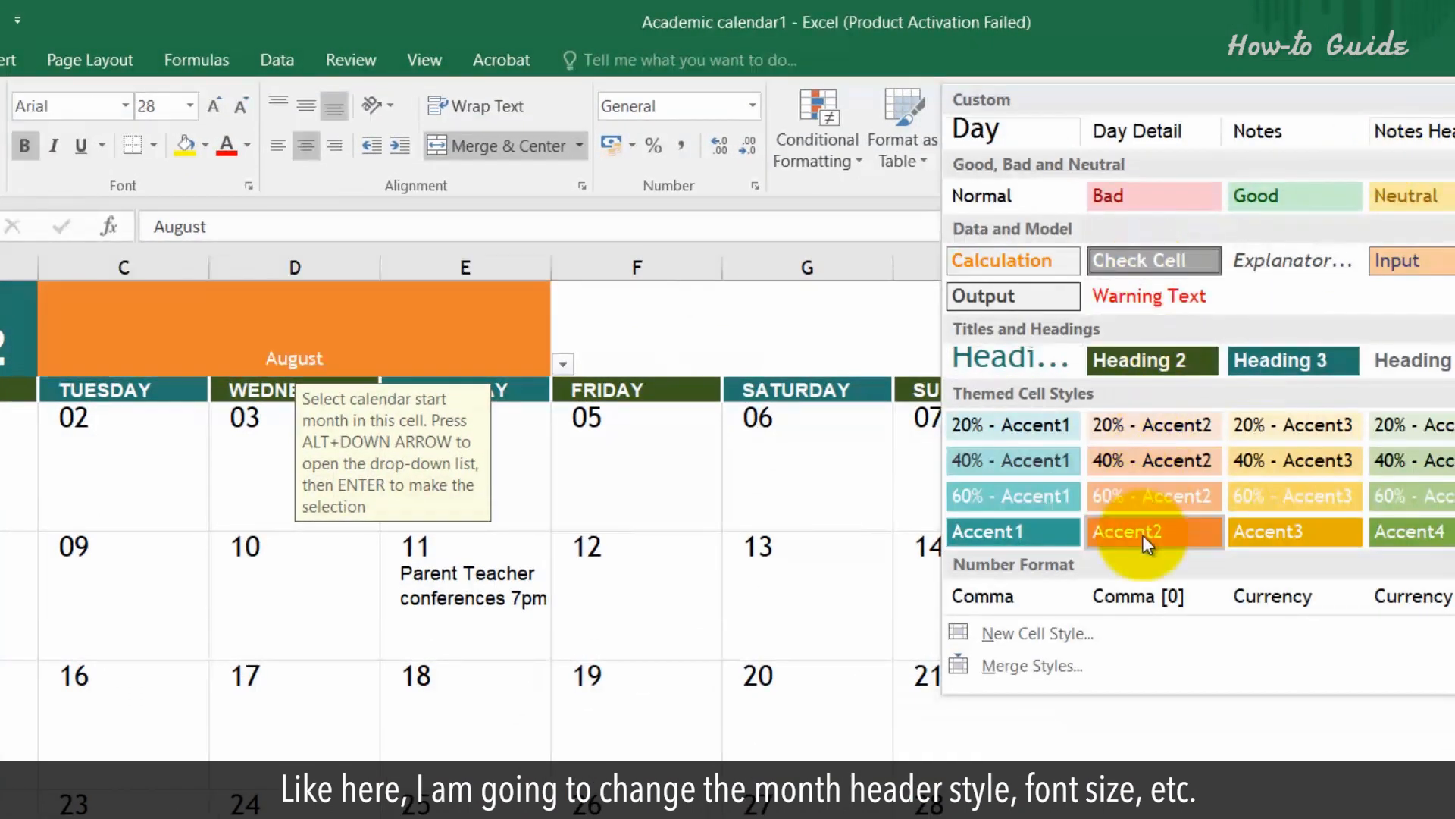
left_click(1152, 531)
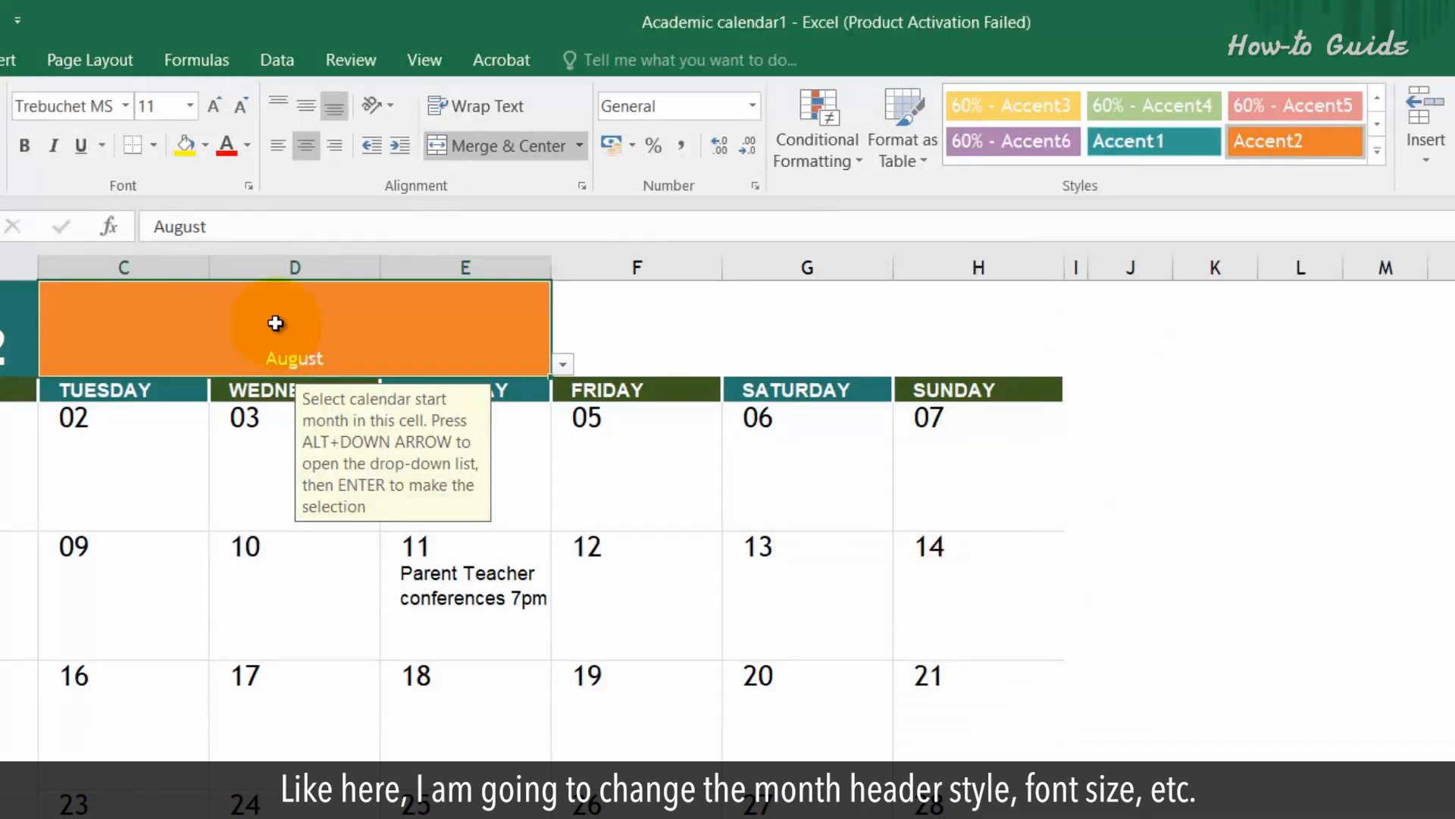
left_click(194, 105)
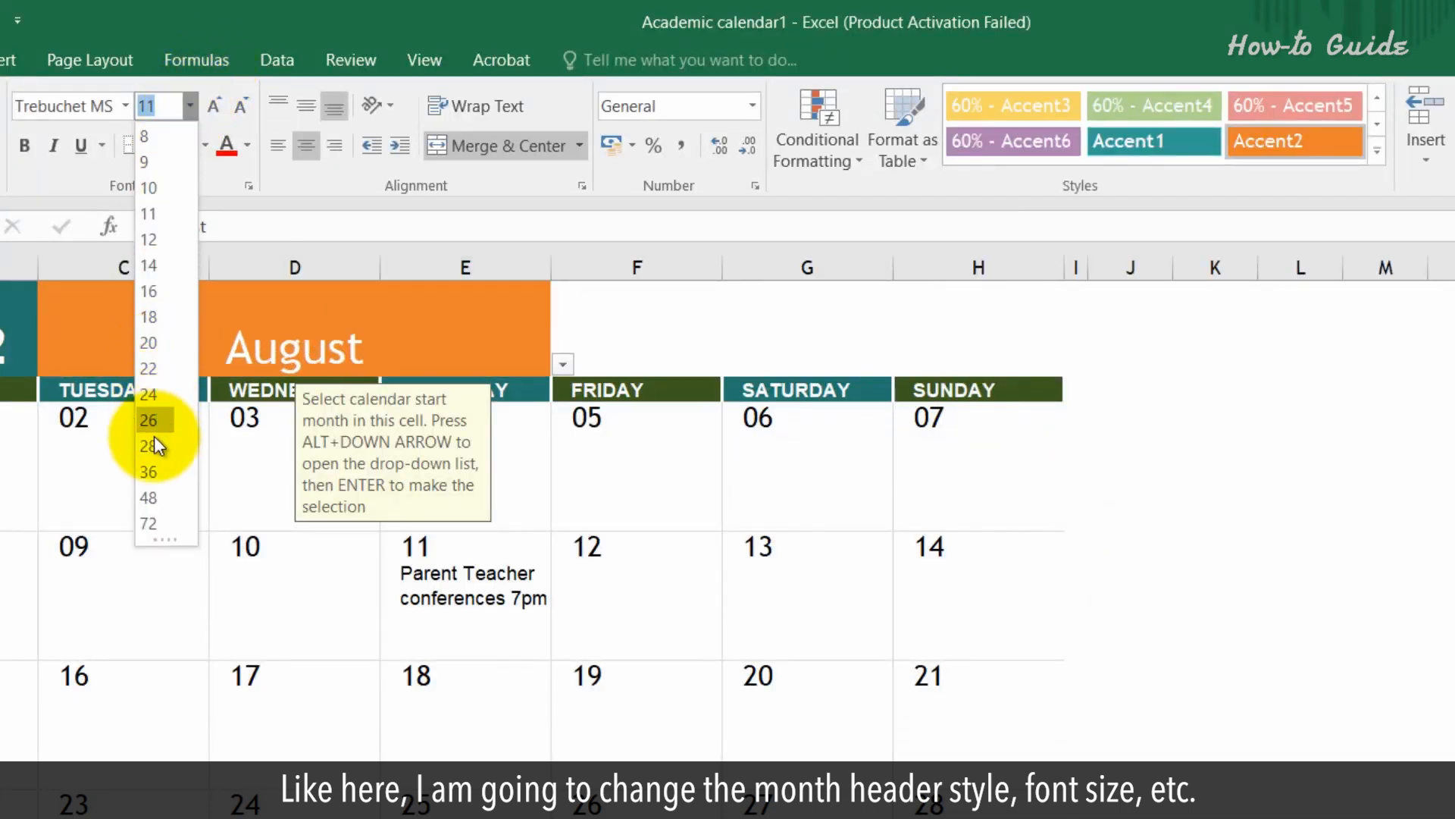
left_click(148, 472)
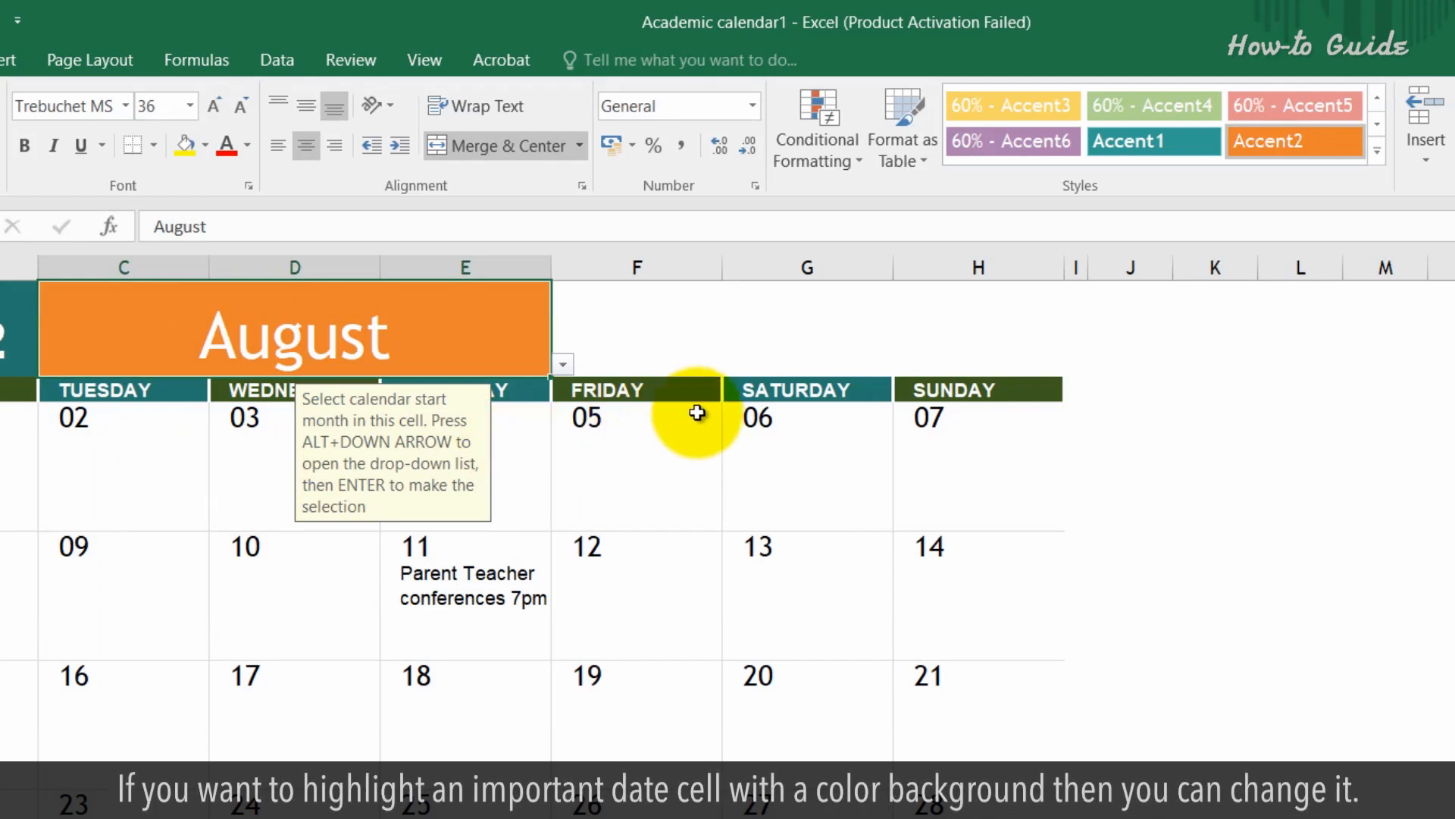
Step: Shade the note cell under the 10th of August with a fill colour
left_click(637, 418)
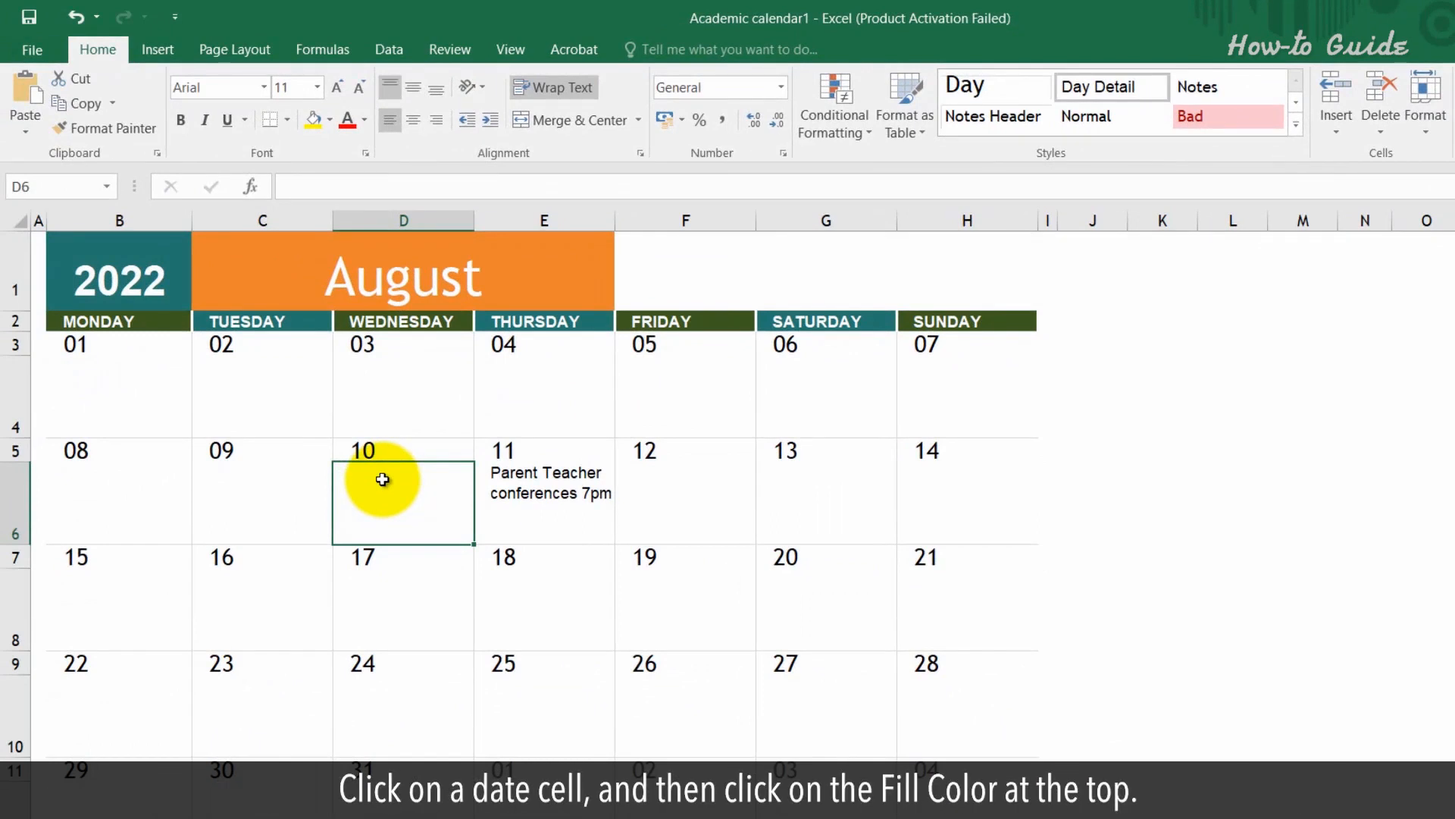
left_click(327, 119)
type("Business Meeting")
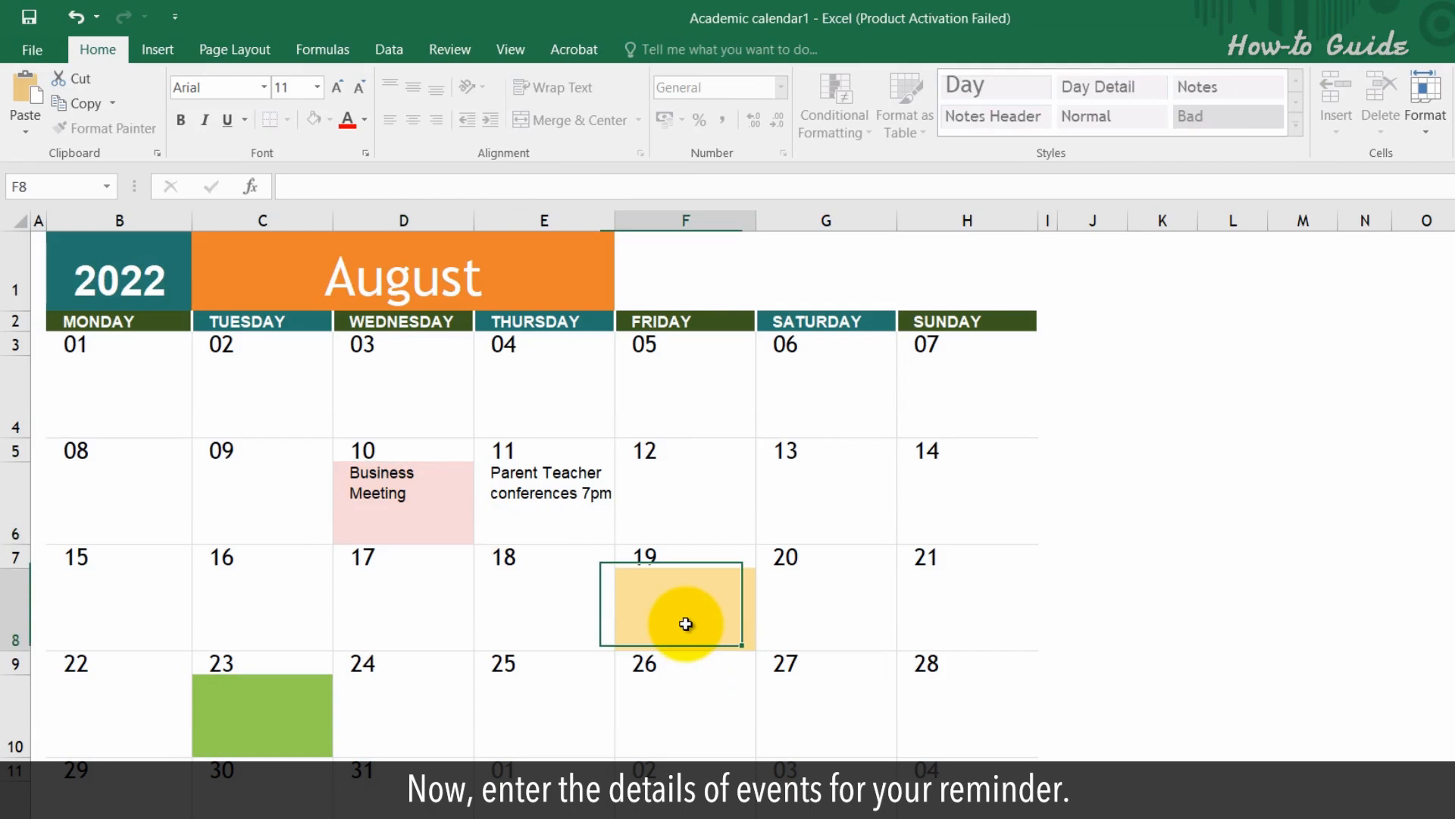
Step: Enter 'Appointment with Doctor' in the 19th's note cell, then select the 23rd's cell
type("Appointment with D")
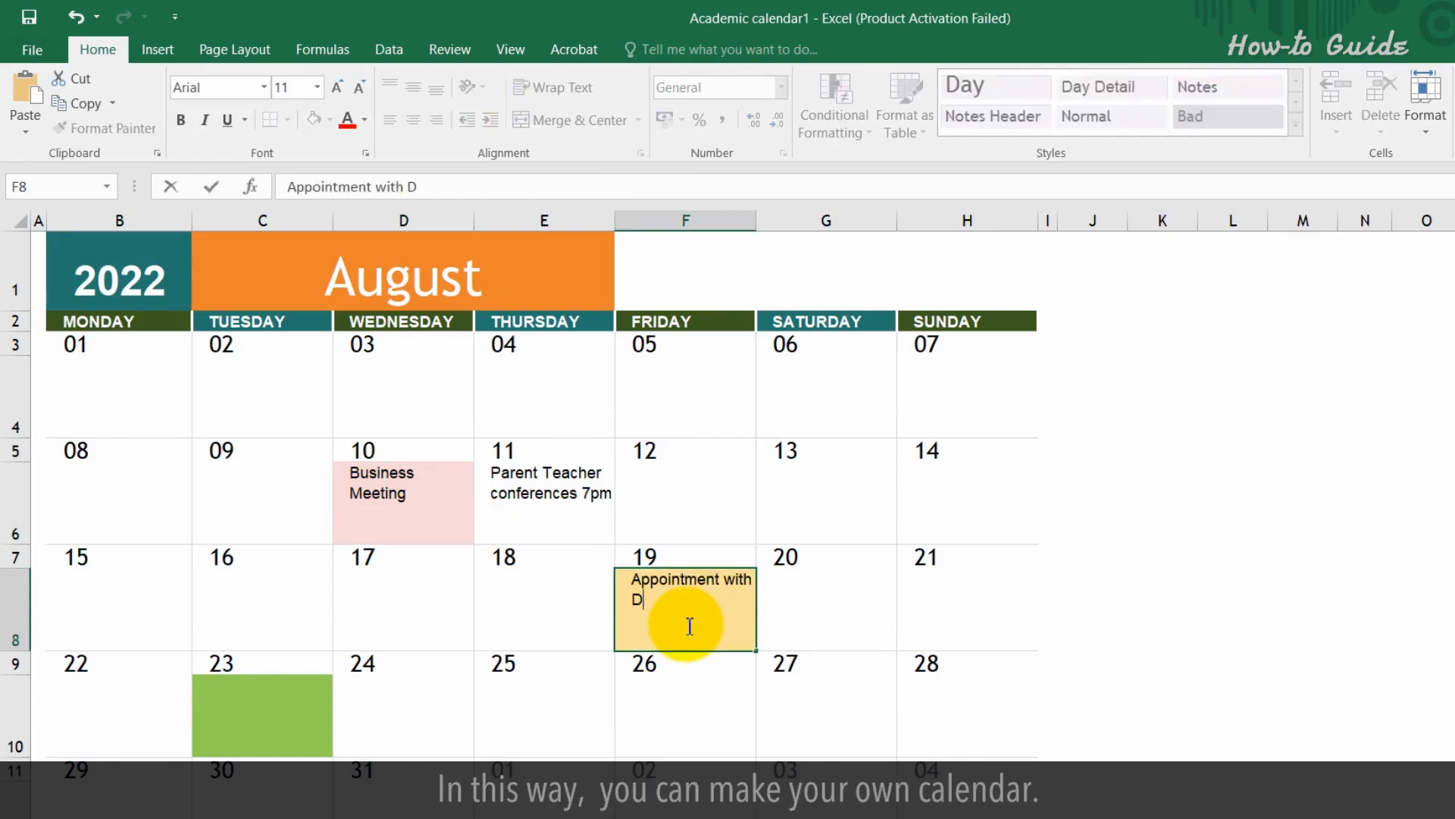
left_click(275, 727)
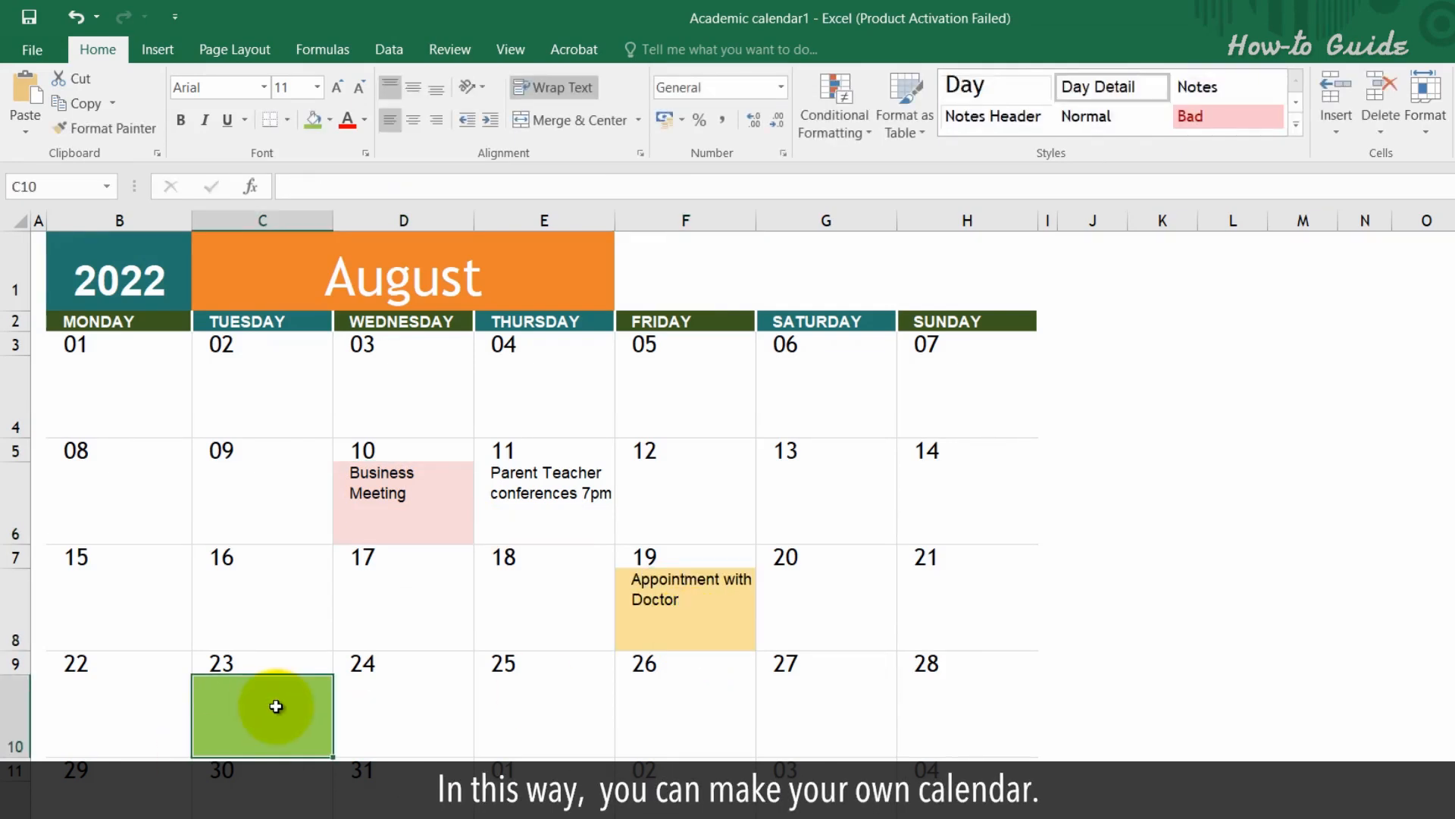